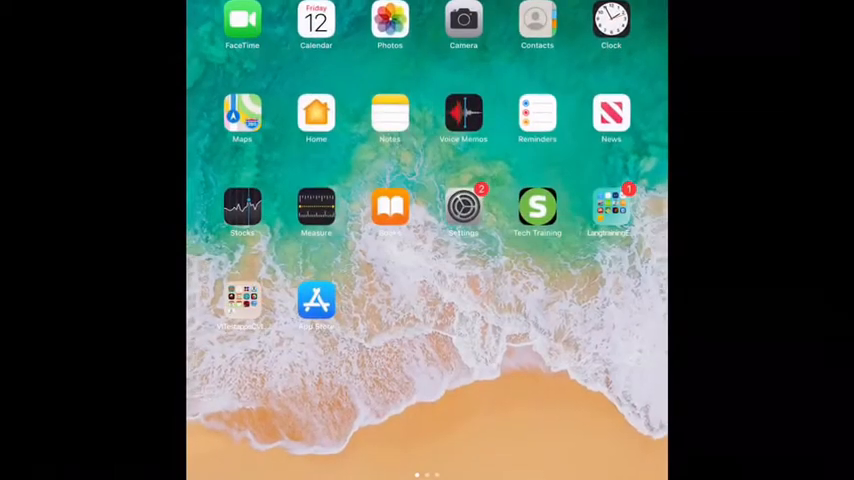
# - Launch the Settings app from the iPad Home Screen
pyautogui.click(463, 207)
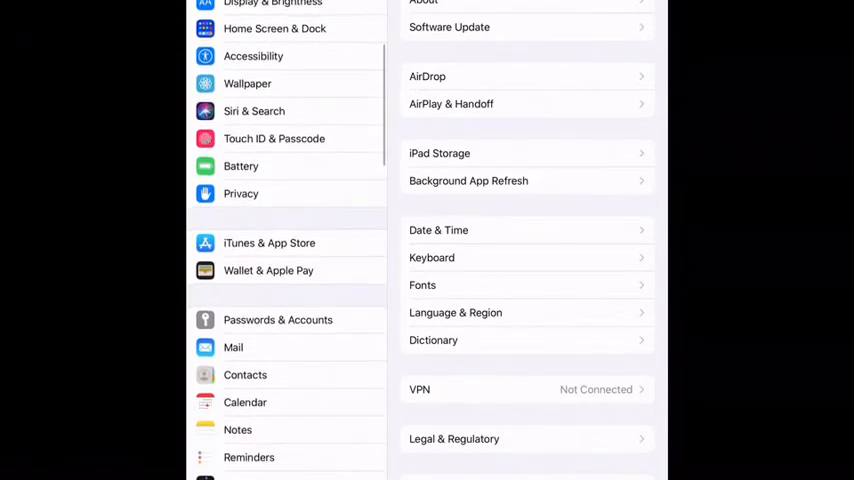
# - Go to Accessibility and select Guided Access under General
pyautogui.click(253, 56)
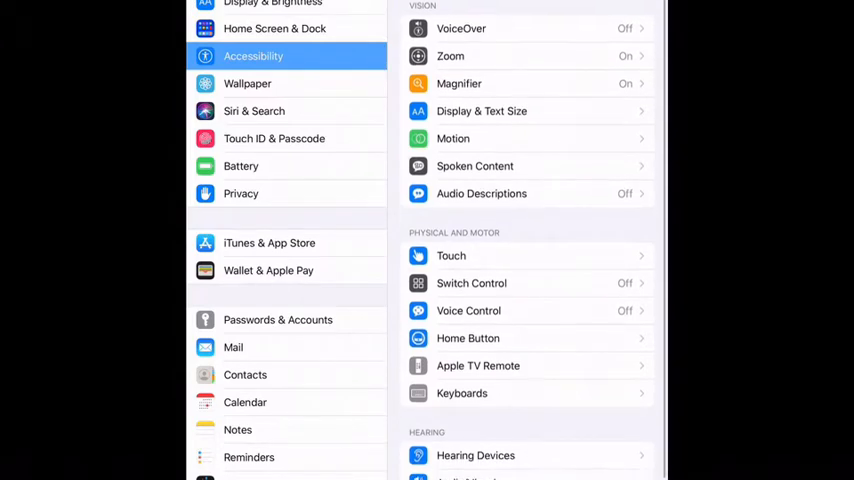
pyautogui.scroll(-3)
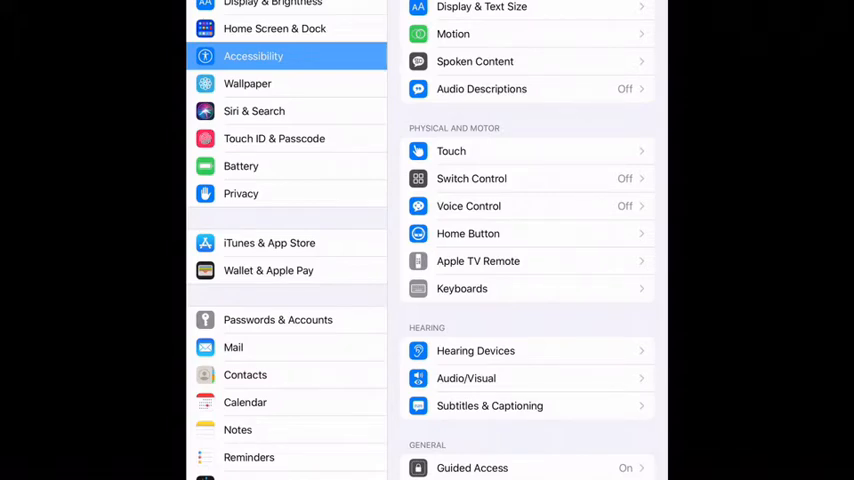
pyautogui.click(472, 467)
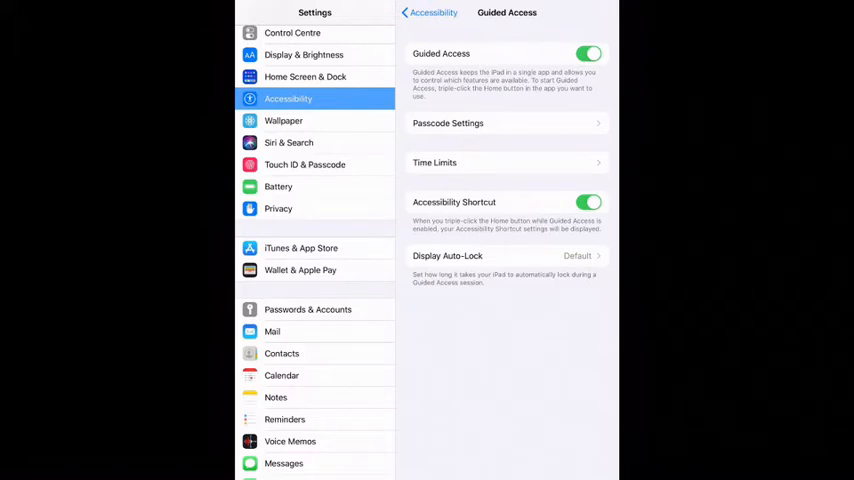
# - Set and confirm a Guided Access passcode, then back out to the Home Screen
pyautogui.click(588, 53)
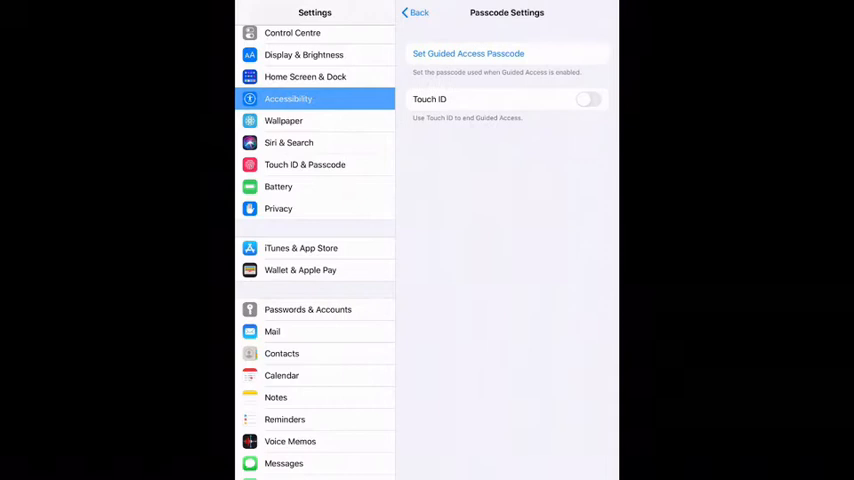
pyautogui.click(468, 53)
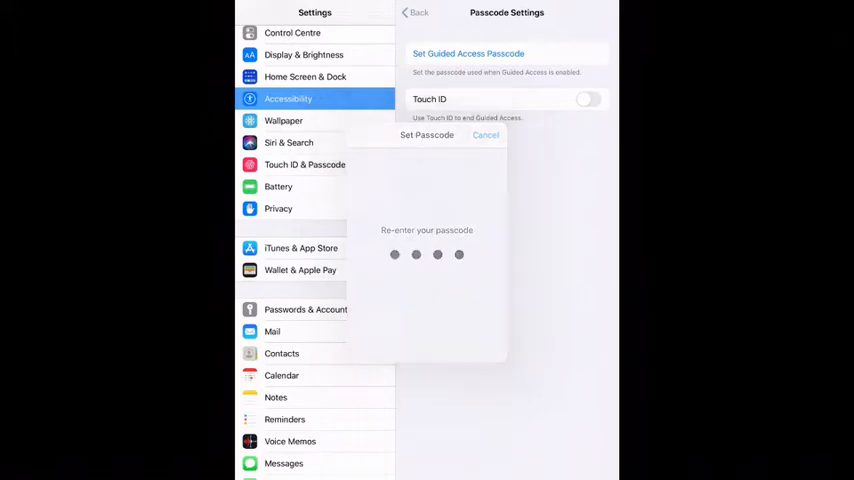
pyautogui.click(485, 135)
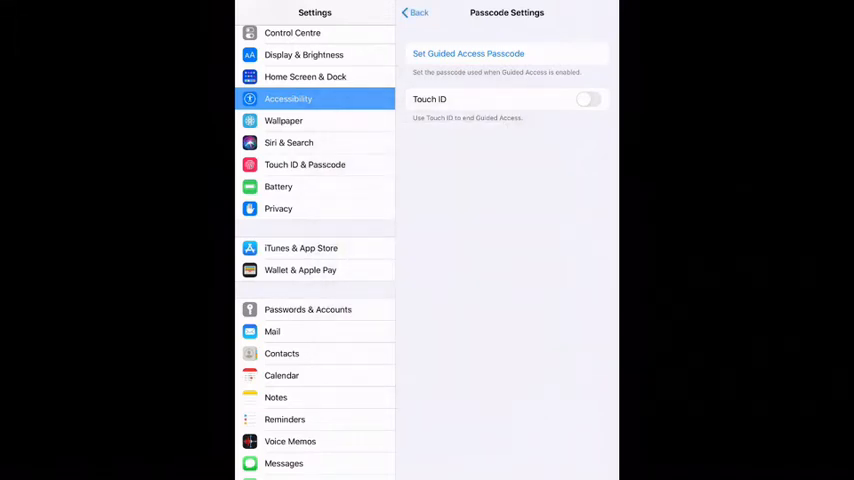
pyautogui.click(414, 12)
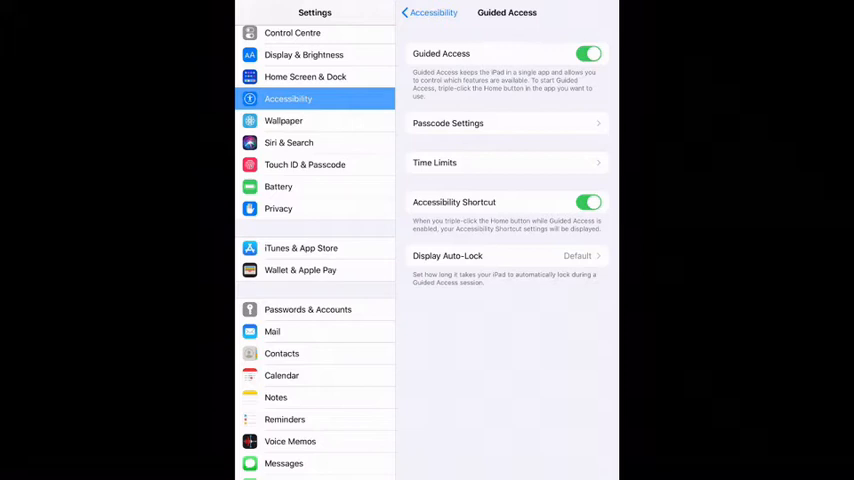
pyautogui.click(410, 12)
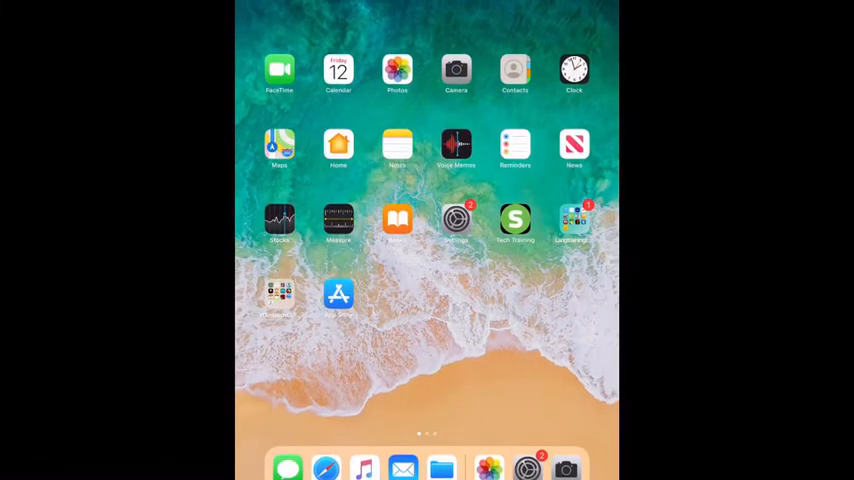
# - Launch Safari from the dock
pyautogui.click(326, 468)
pyautogui.write('bbc')
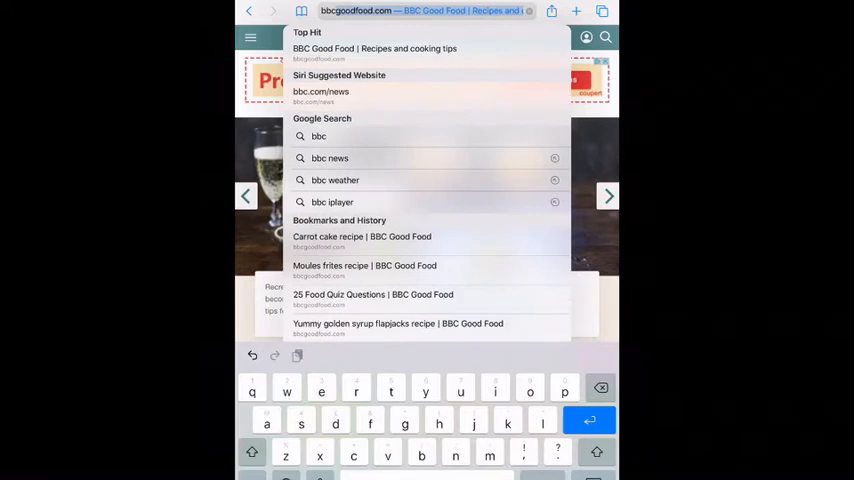
# - Load bbc.com/news and trigger Guided Access from the Accessibility Shortcuts
pyautogui.click(375, 48)
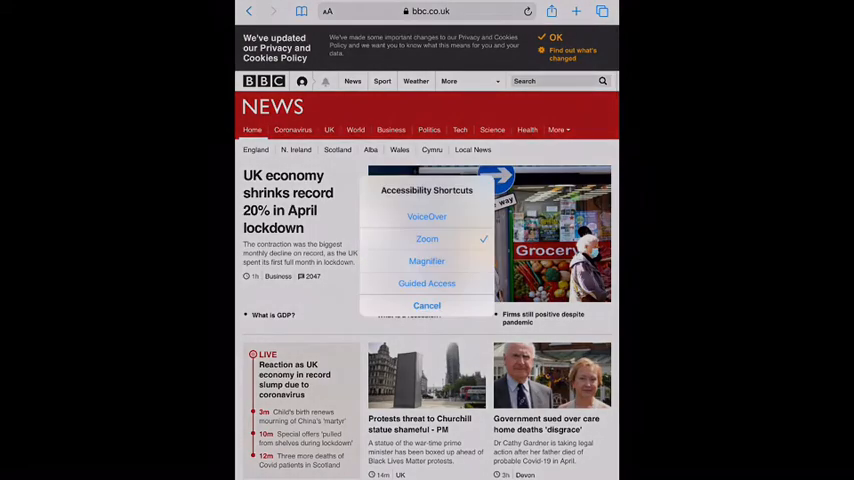
pyautogui.click(427, 283)
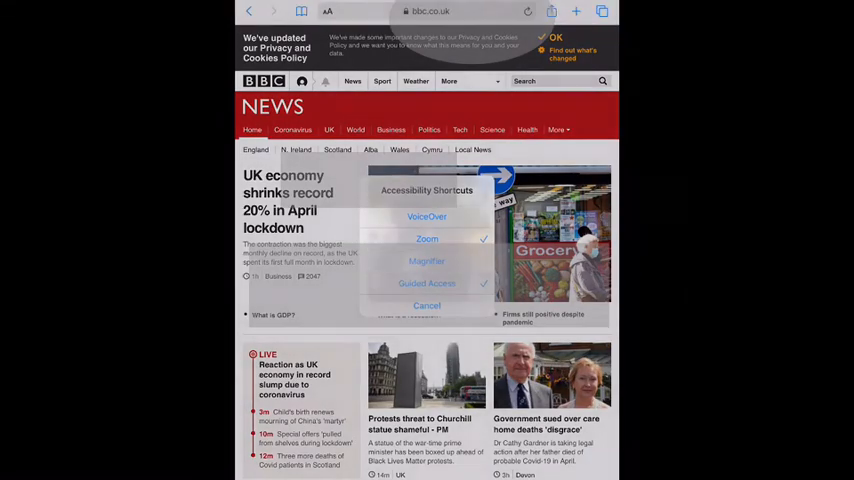
pyautogui.click(427, 283)
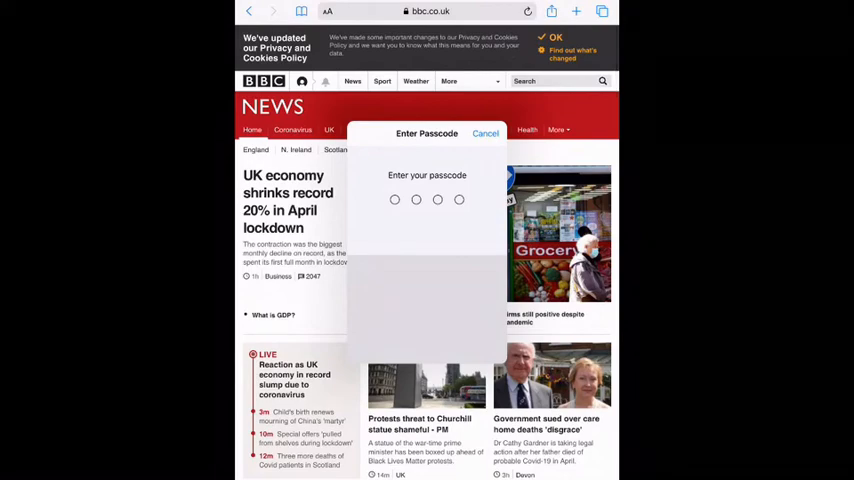